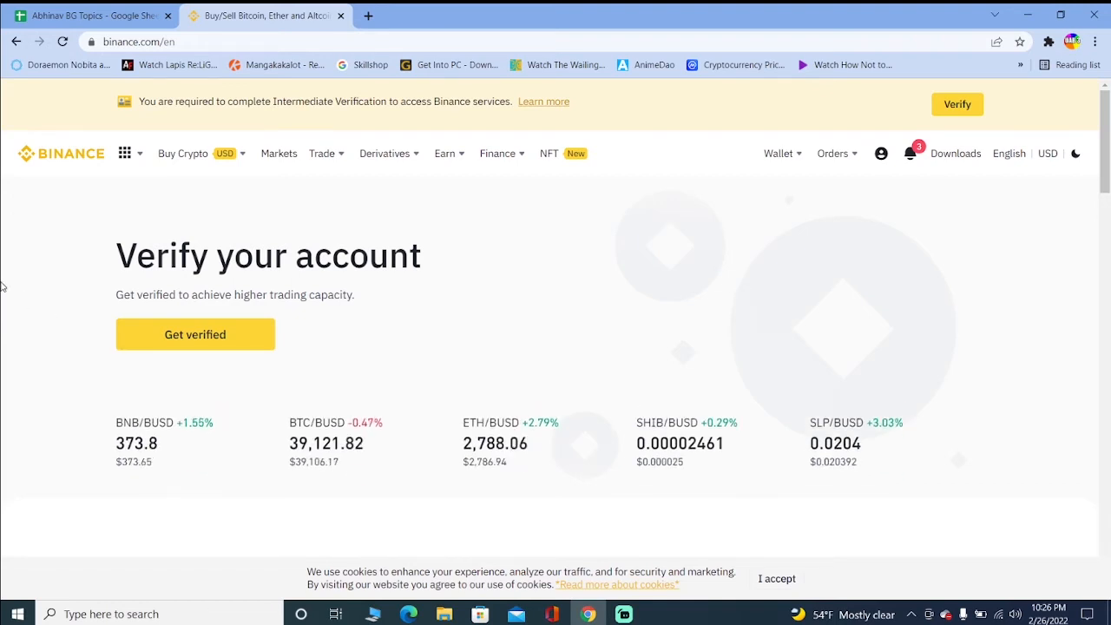
Open the advanced BTC/USDT spot trading view from the Trade menu.
scroll("down", 3)
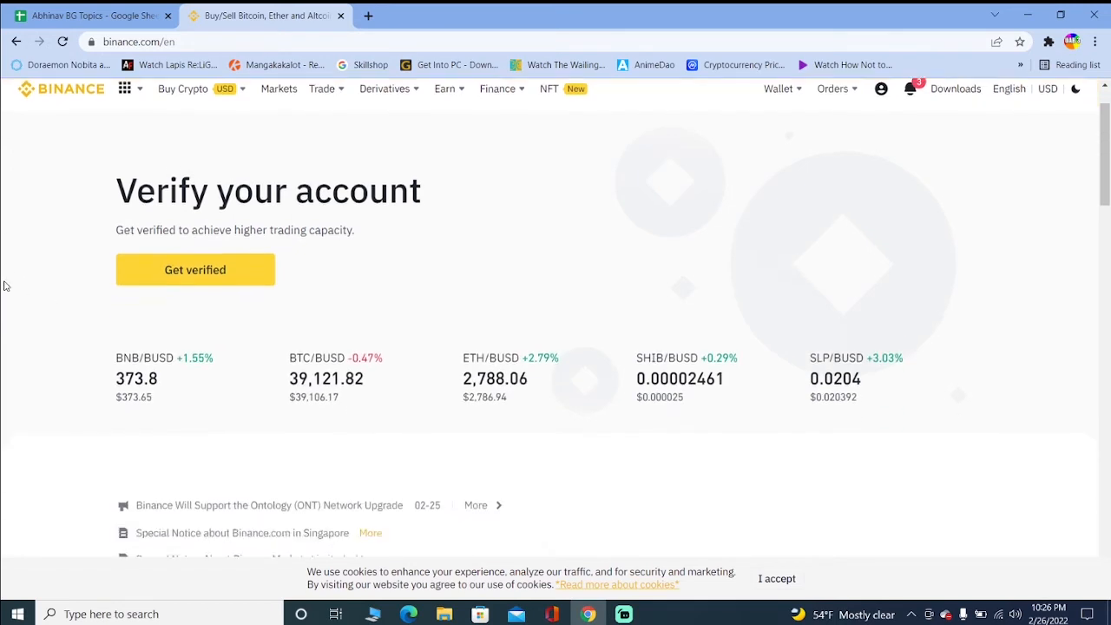
scroll("down", 3)
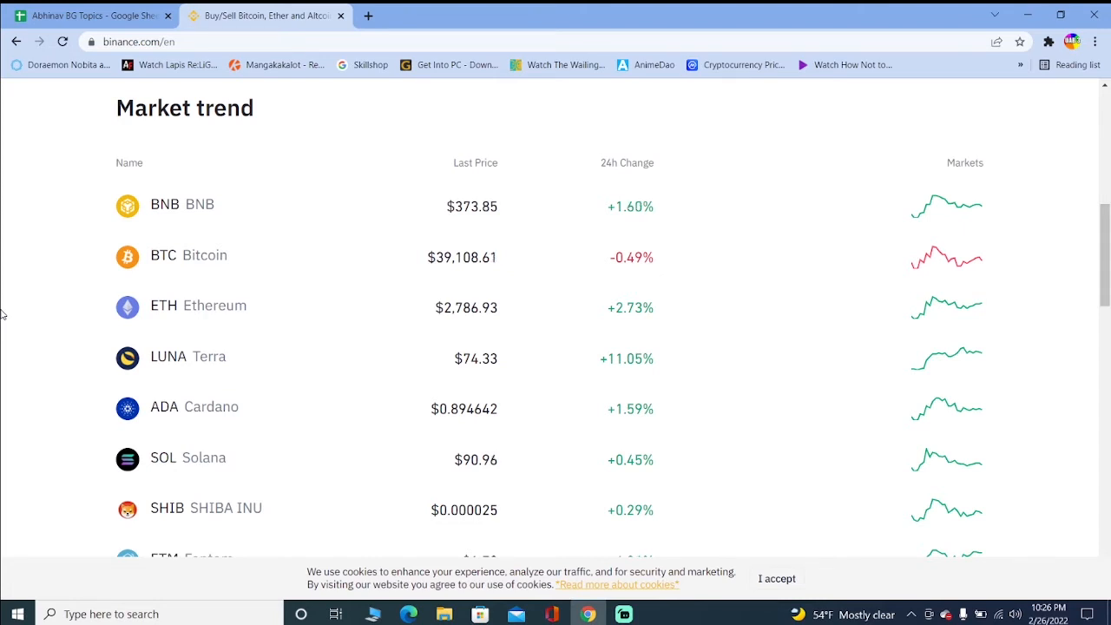
scroll("up", 3)
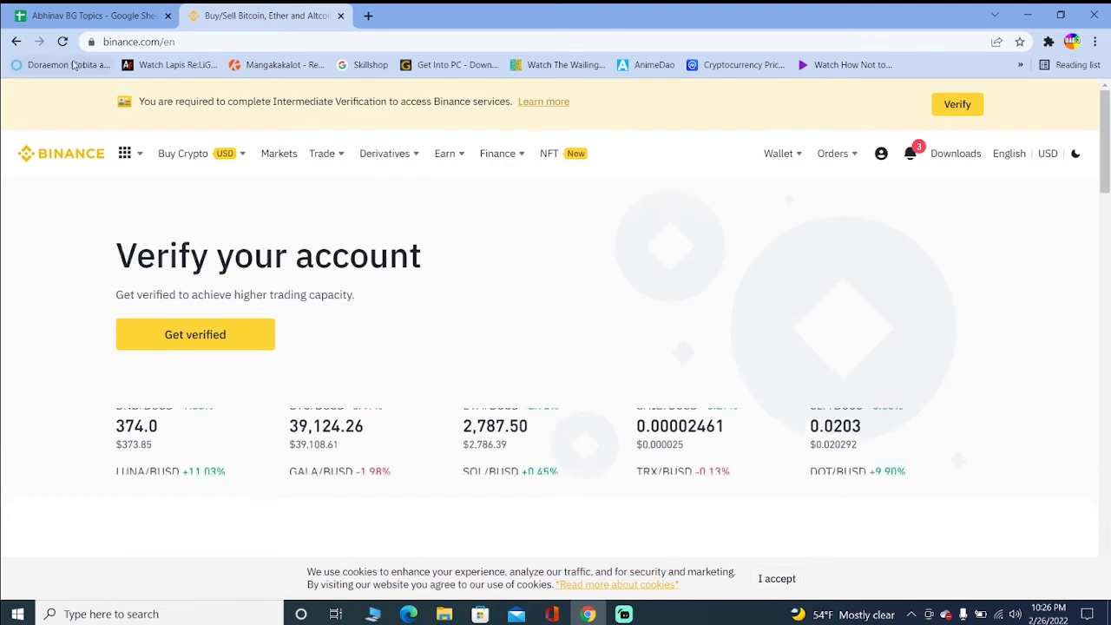
left_click(322, 154)
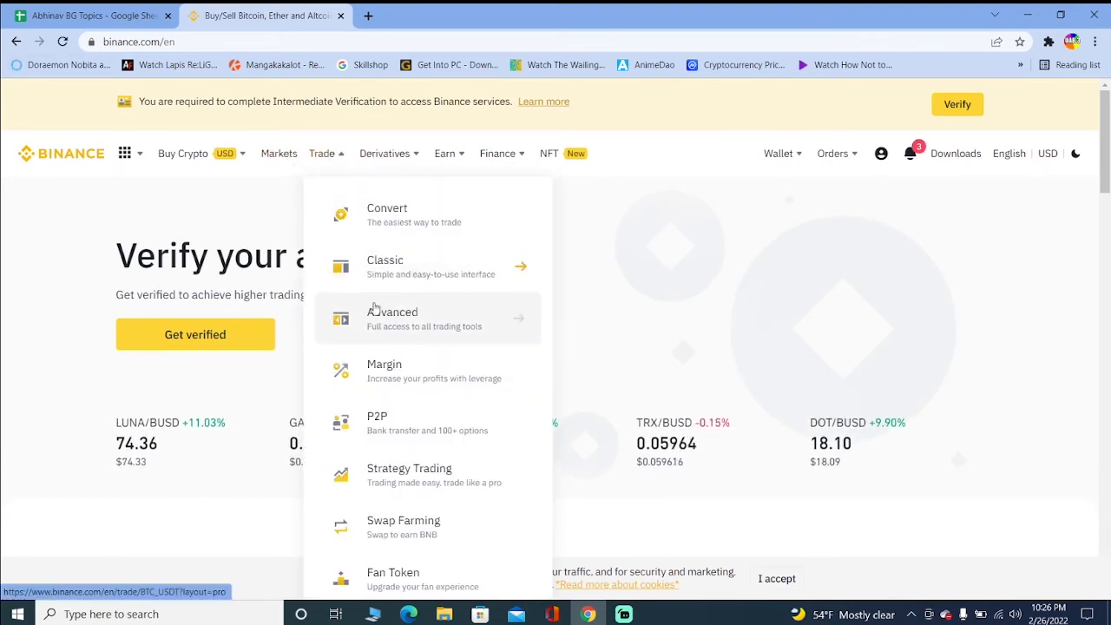
left_click(392, 313)
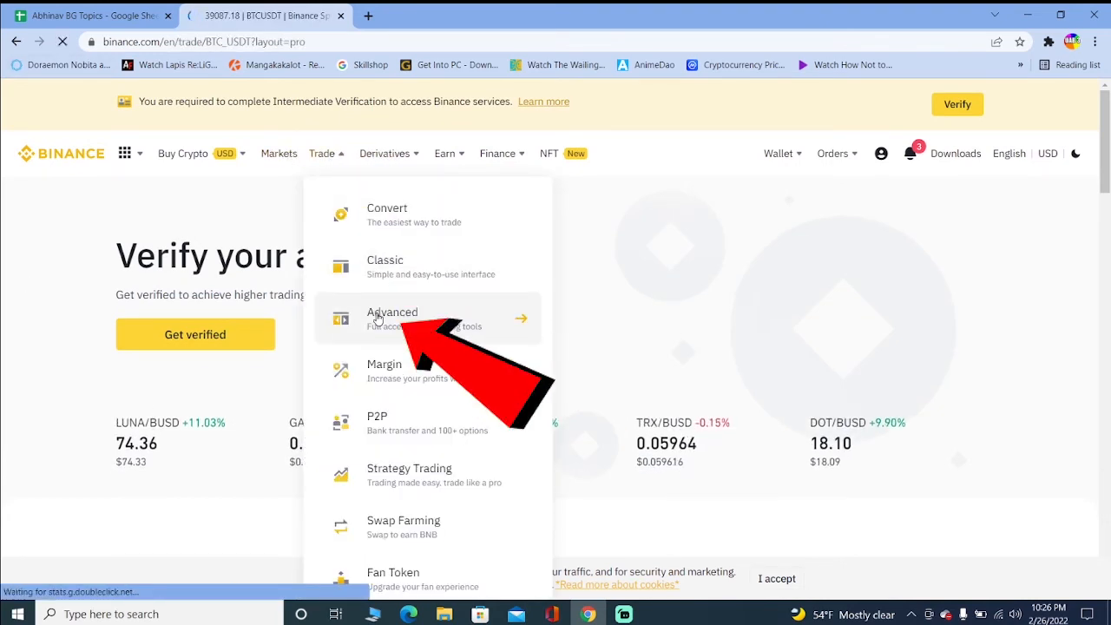
left_click(392, 312)
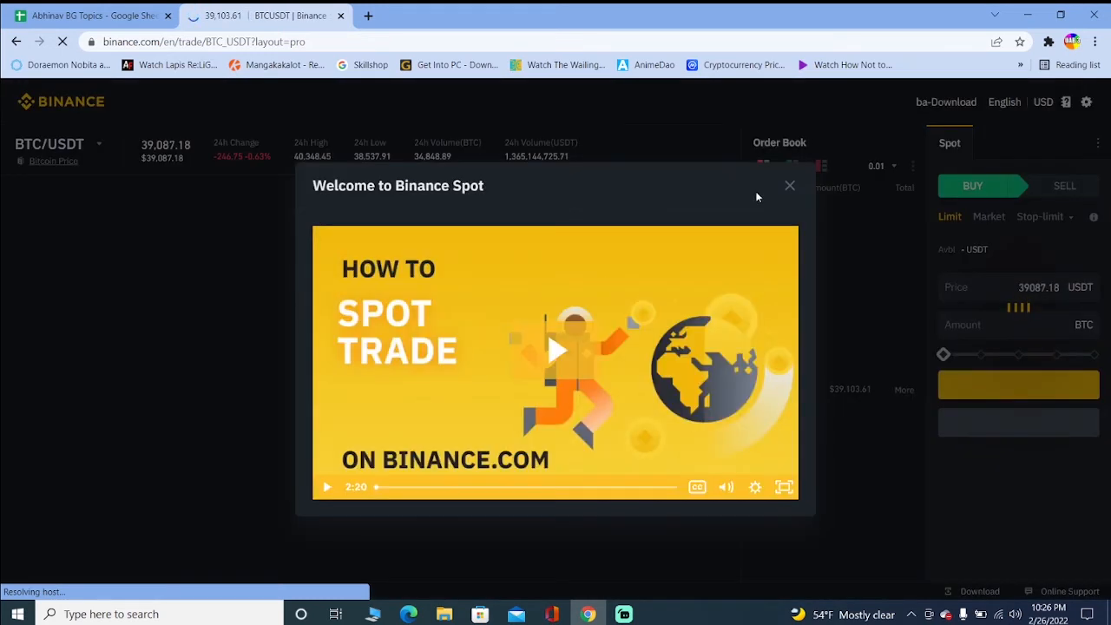
Dismiss the Welcome to Binance Spot video pop-up to reveal the chart.
left_click(789, 184)
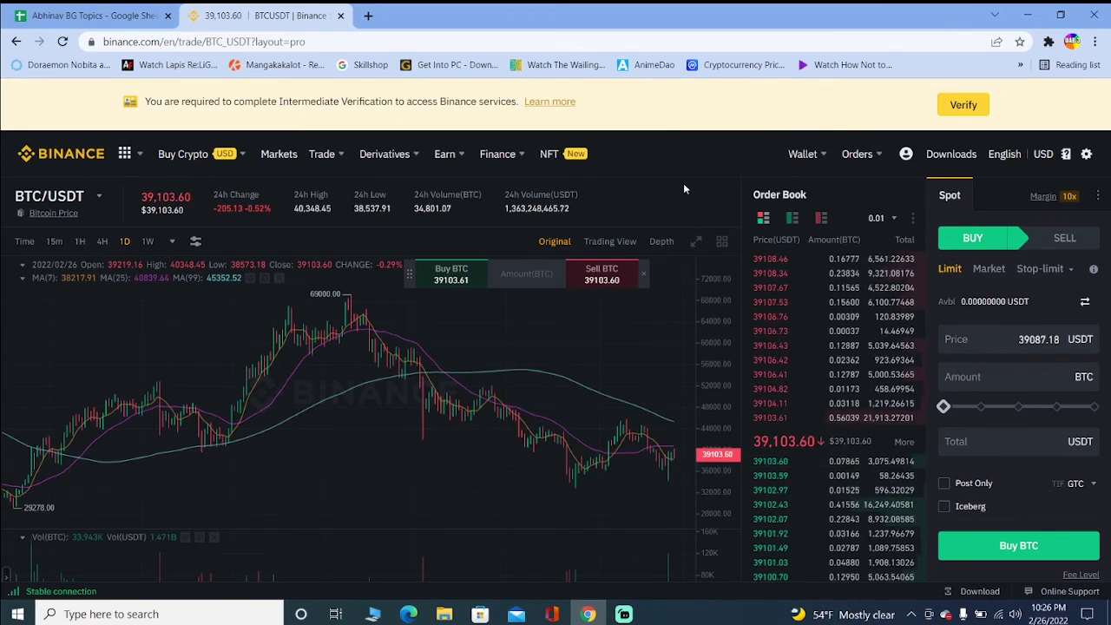
scroll("down", 3)
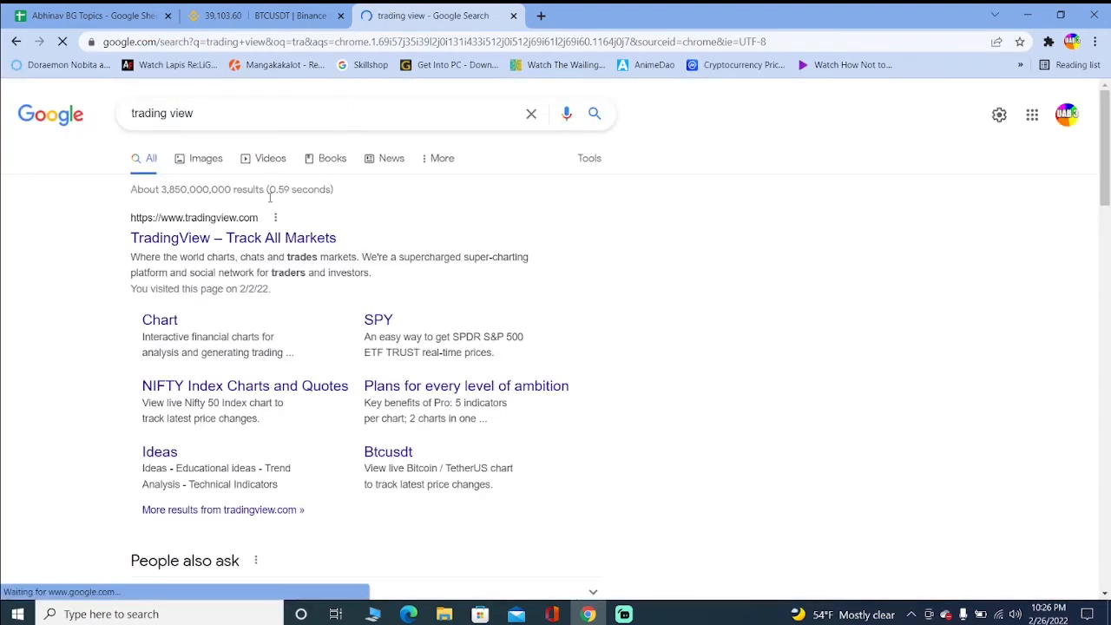
Visit the TradingView site from the Google results, then close its tab to return to Binance.
left_click(232, 237)
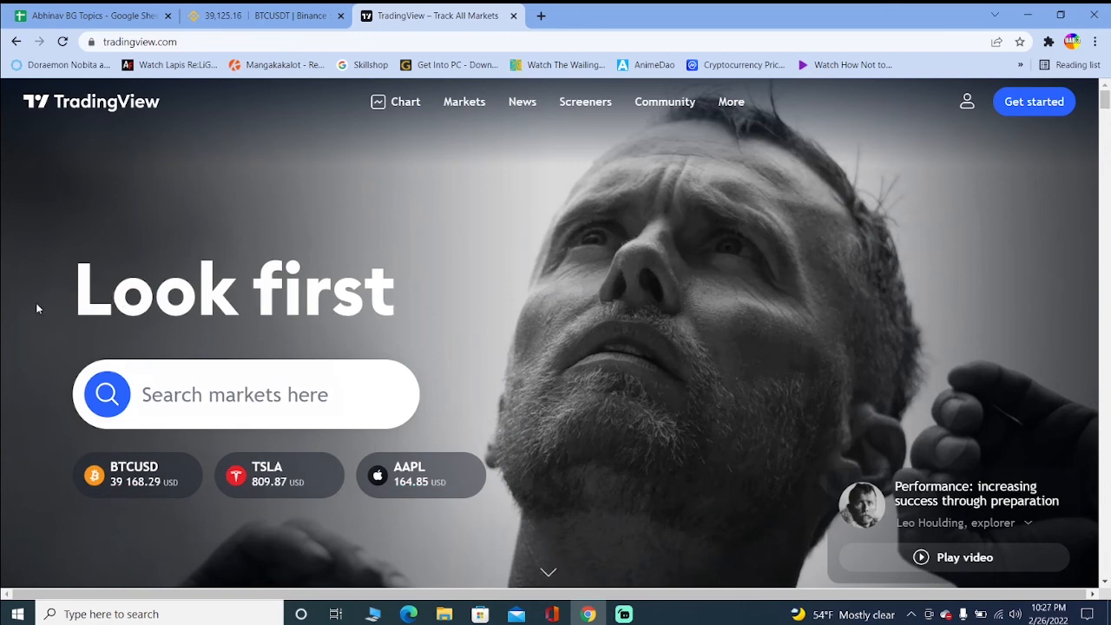
mouse_move(177, 169)
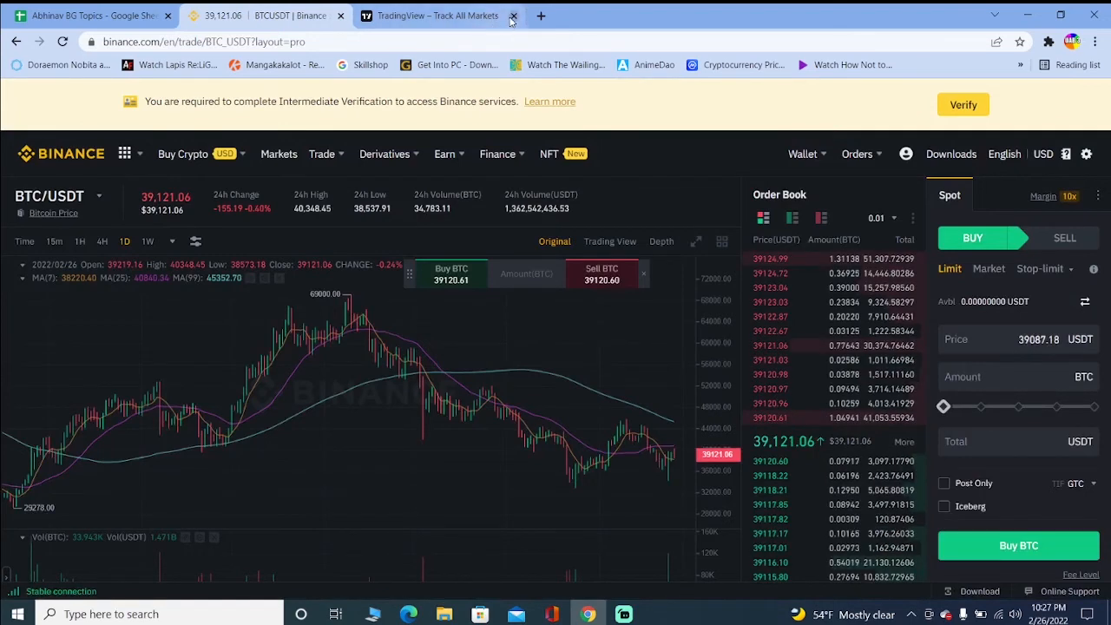
left_click(513, 16)
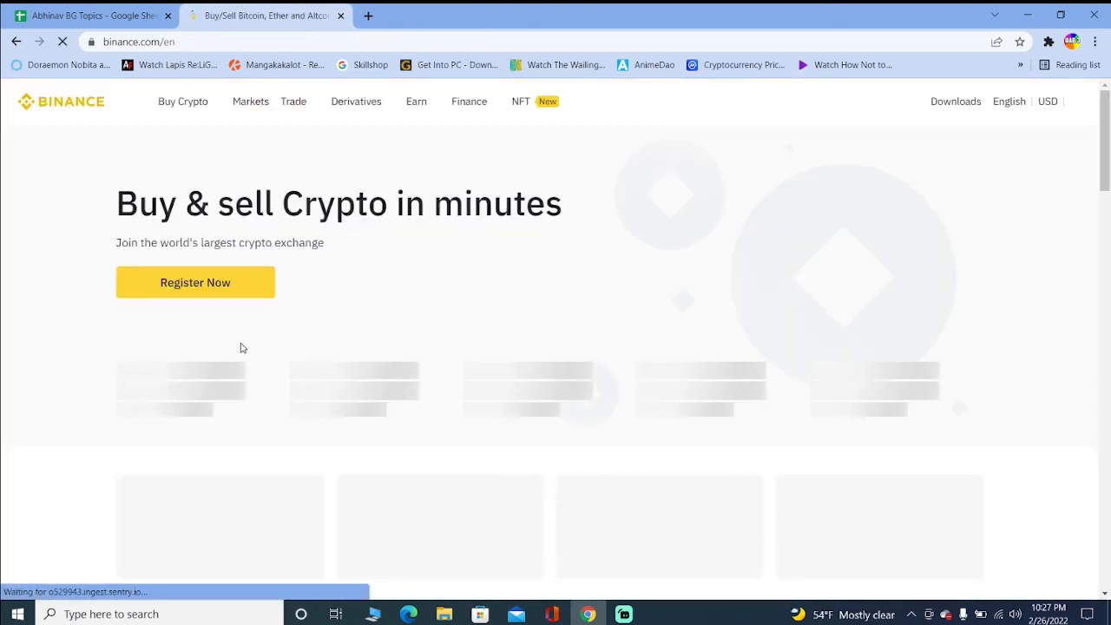